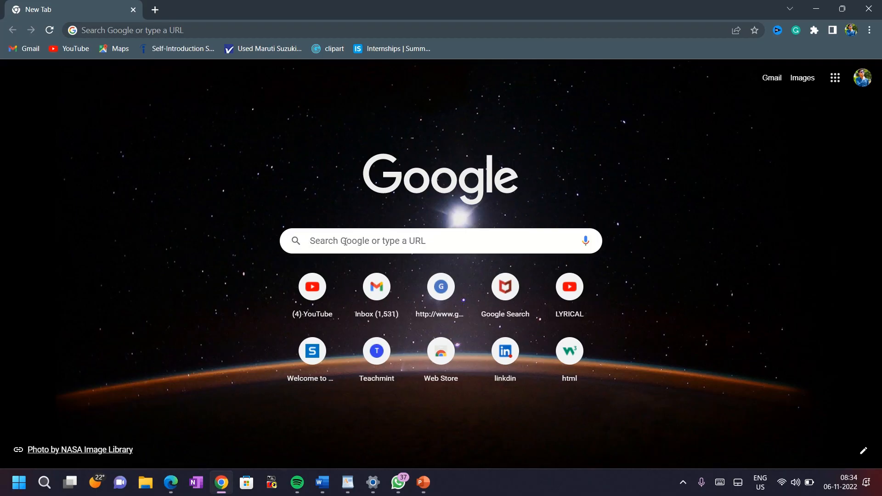
Search 'vs code download' and start the Windows installer download from code.visualstudio.com
text(vs code download)
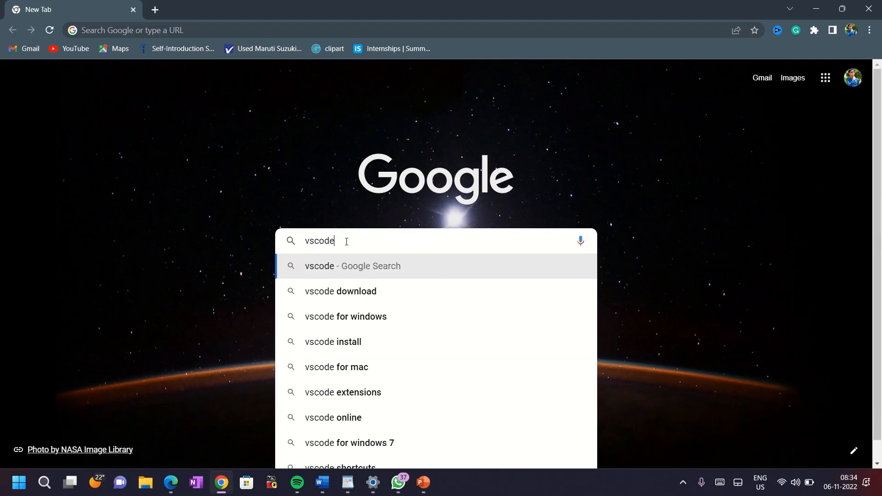
click(340, 290)
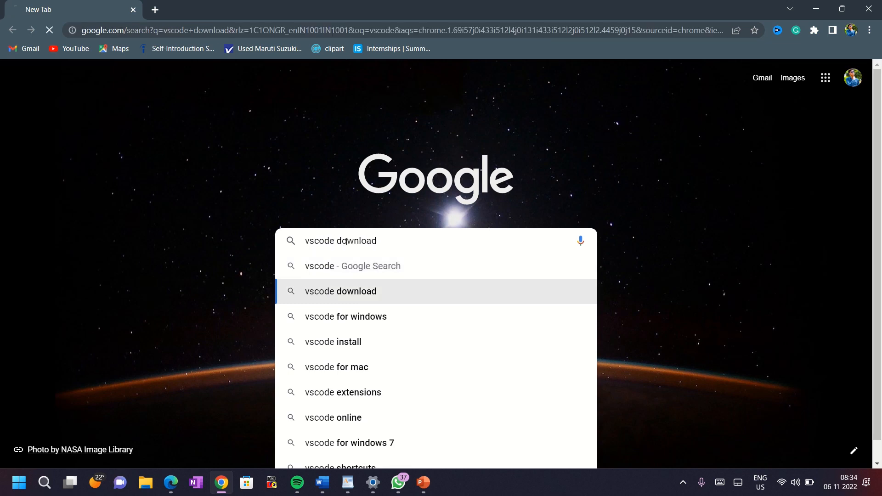
click(340, 290)
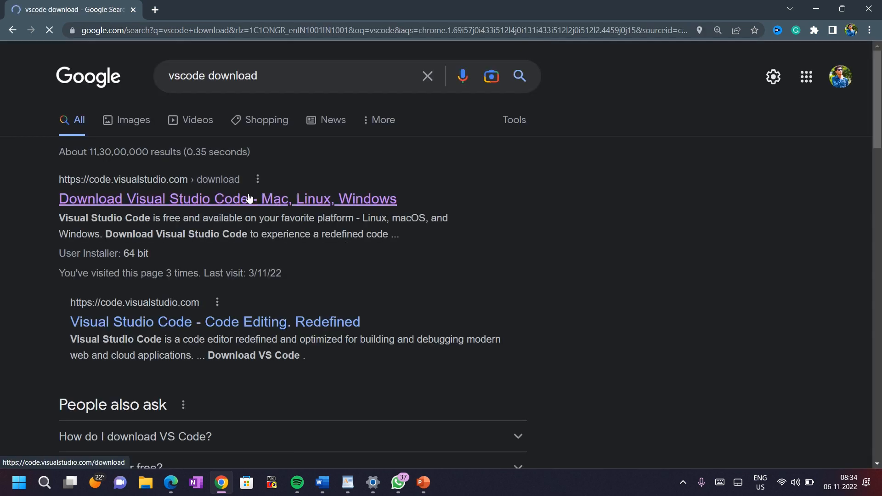
click(226, 198)
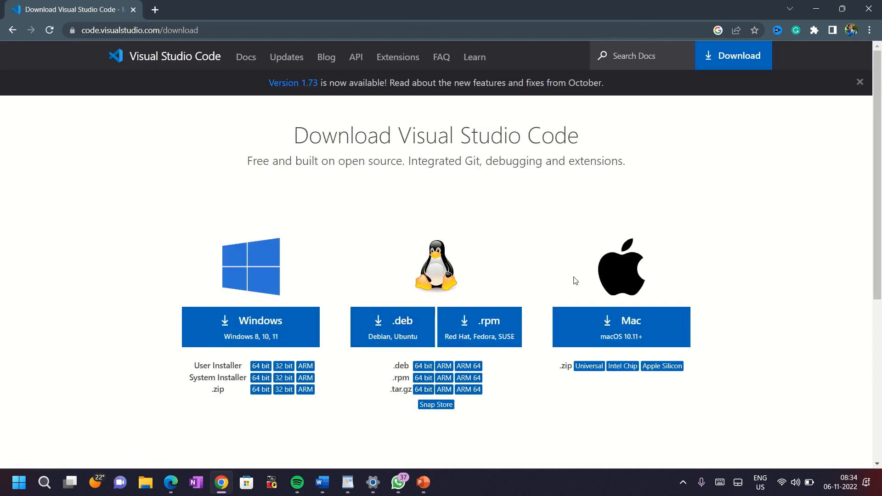
click(251, 327)
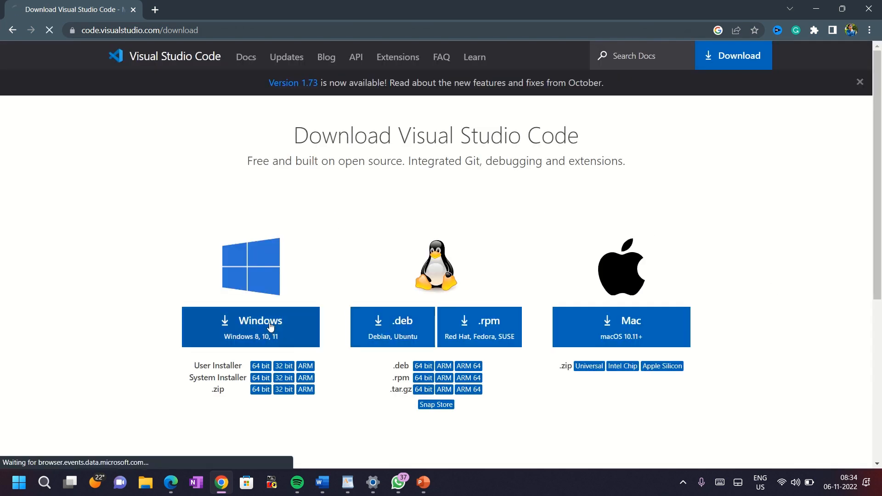
click(250, 326)
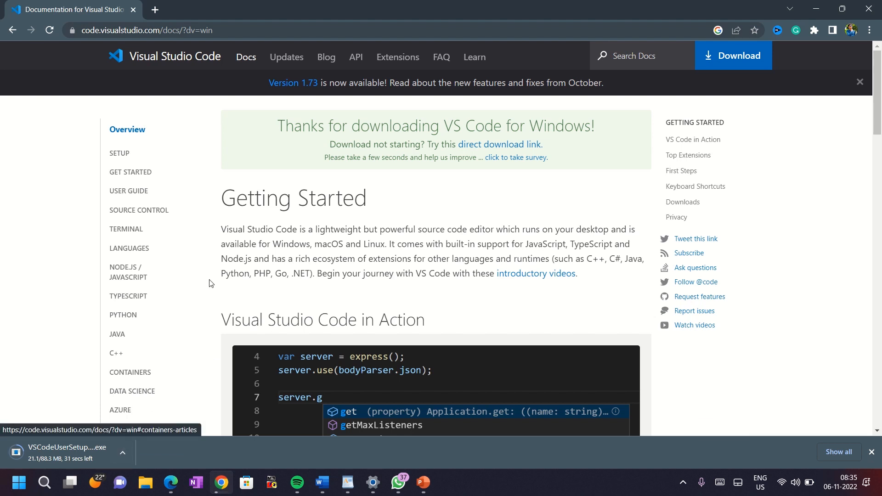
mouse_move(262, 215)
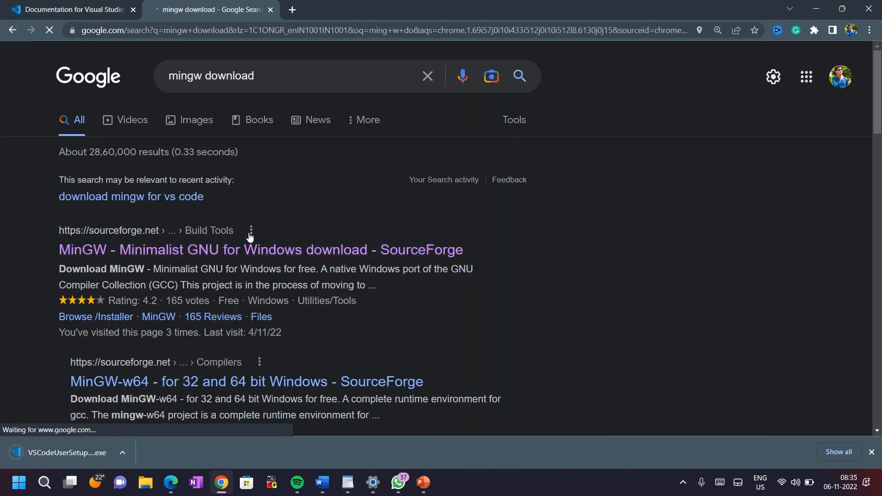
mouse_move(157, 249)
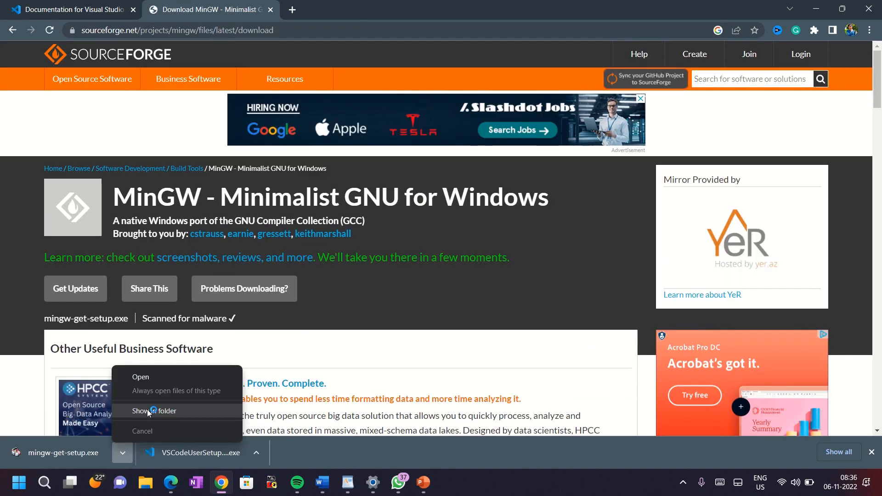
Show the downloaded MinGW setup file in its Downloads folder
click(155, 411)
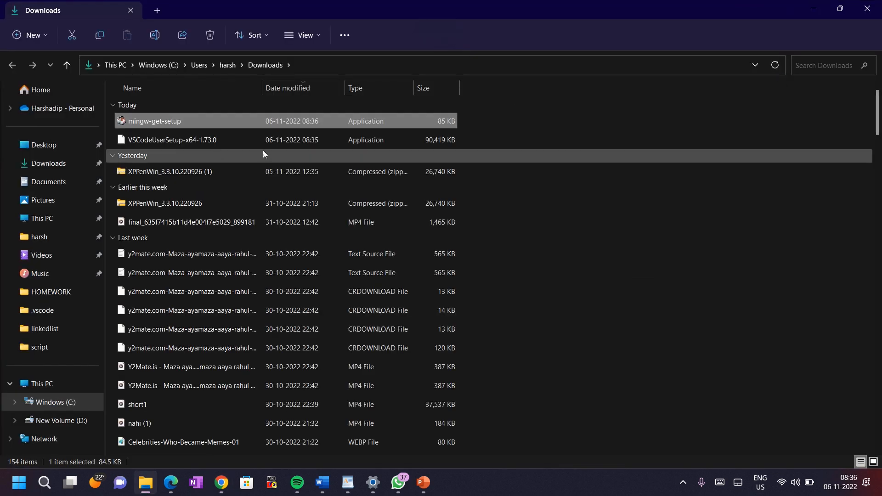
mouse_move(154, 120)
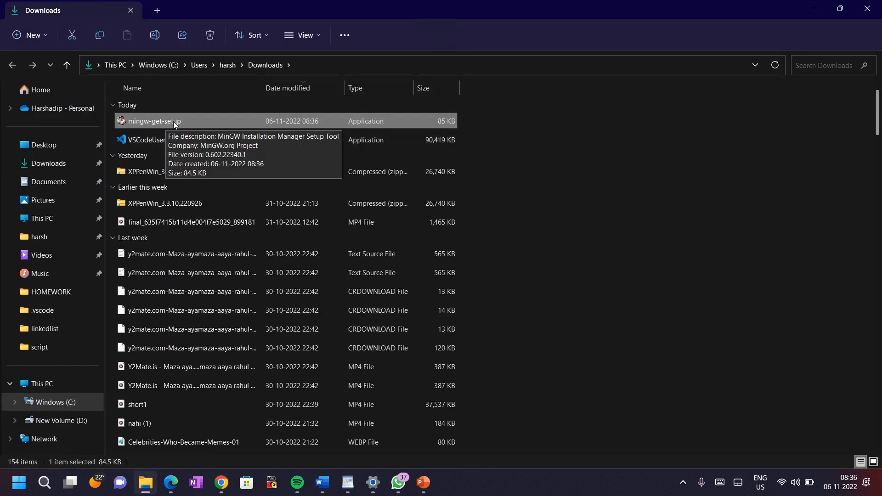
mouse_move(196, 125)
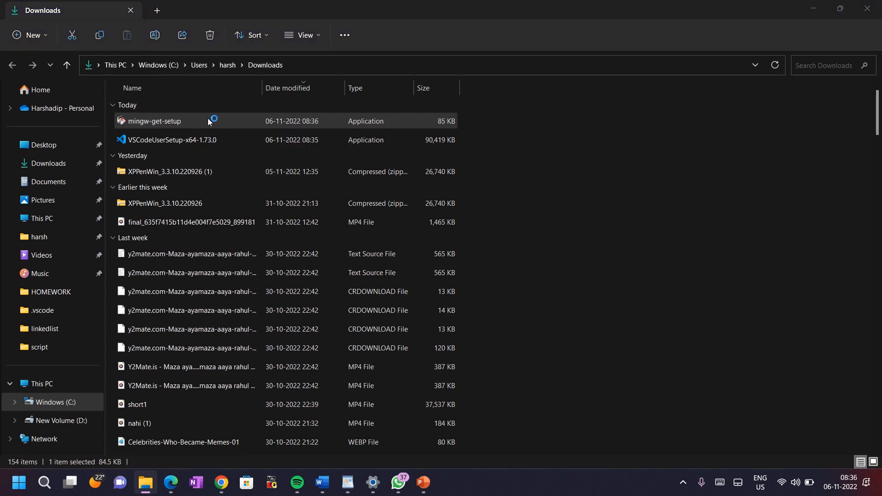
Run mingw-get-setup with the default C:\MinGW directory and options, and finish the download
double_click(153, 121)
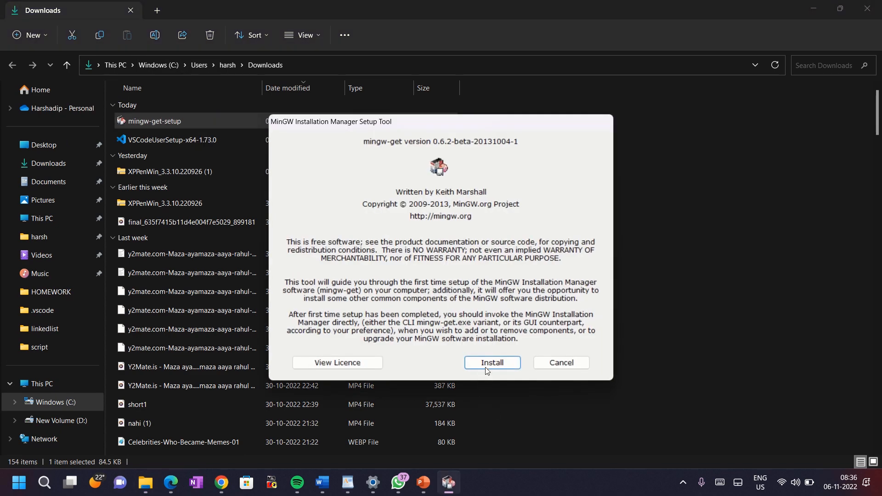
mouse_move(492, 362)
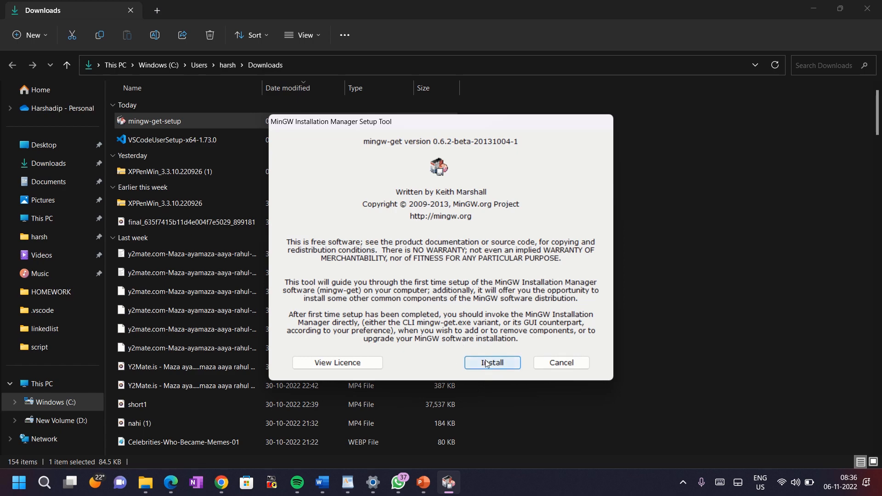
click(490, 363)
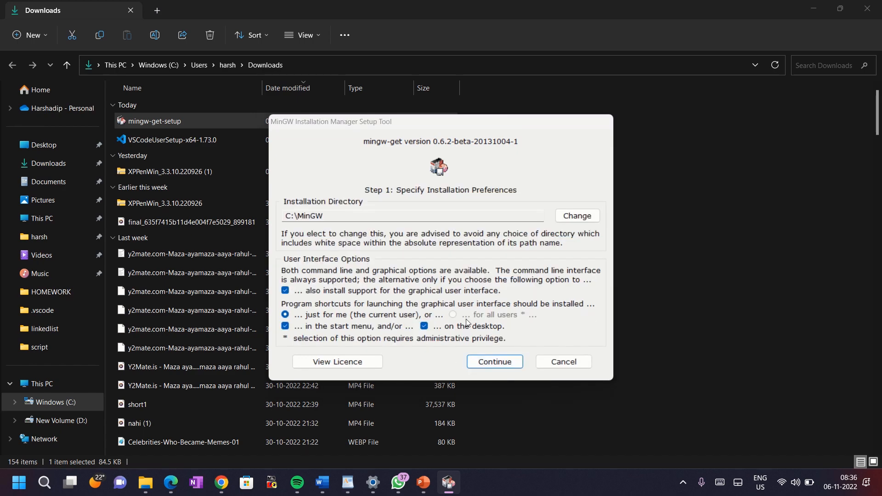
click(494, 361)
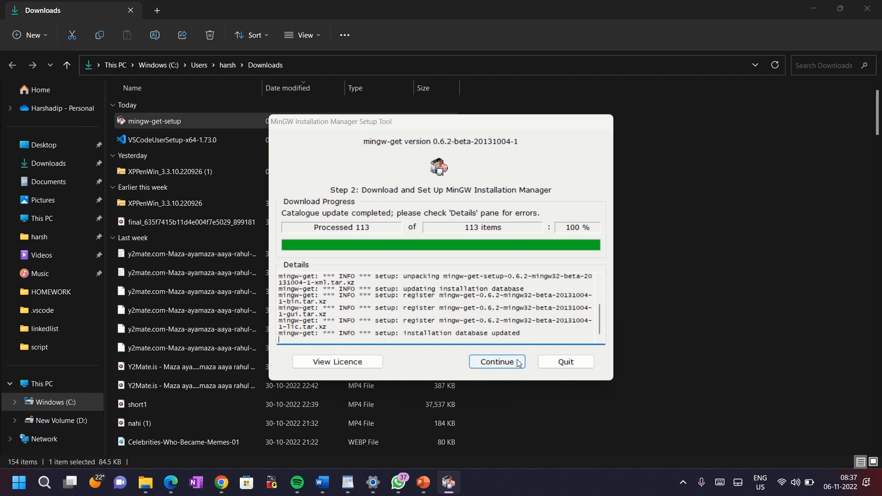
click(497, 362)
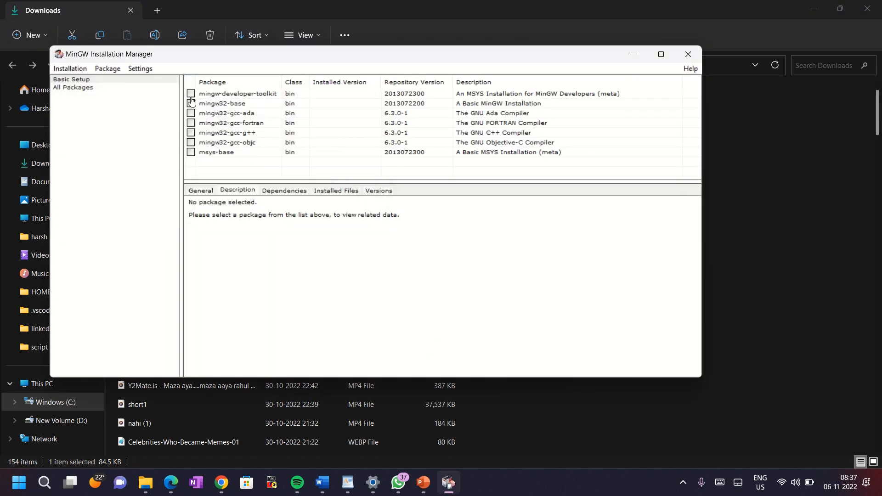
Mark the Basic Setup packages and apply installing the 122 new packages
click(238, 93)
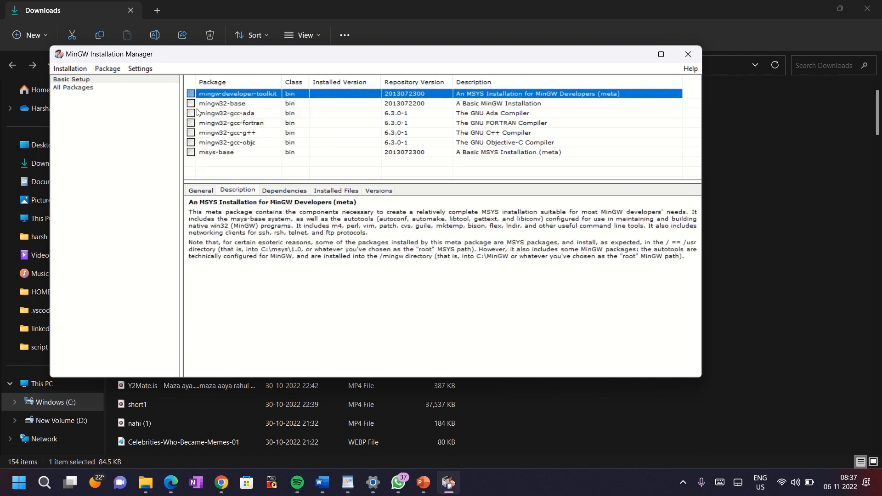
mouse_move(197, 119)
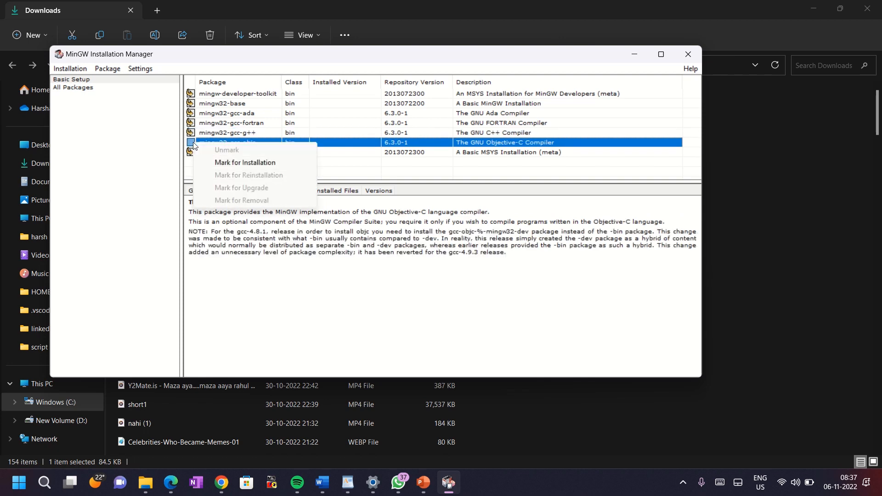
click(69, 68)
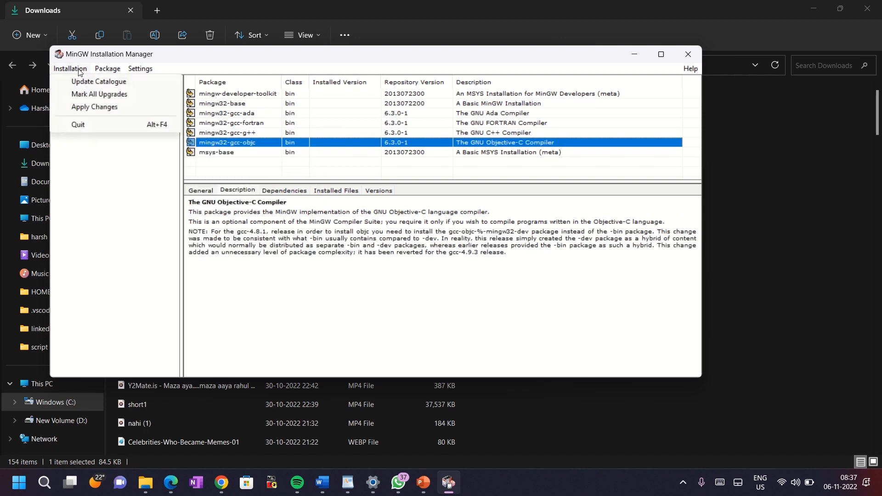
click(93, 107)
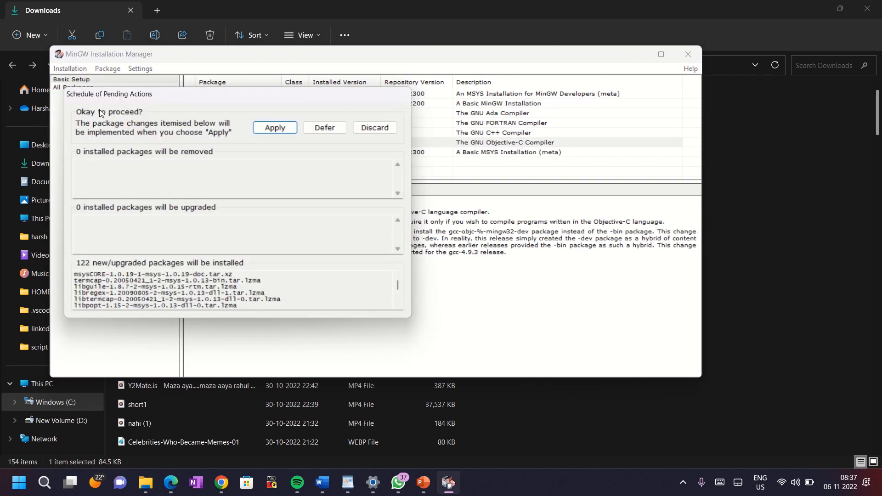
click(275, 128)
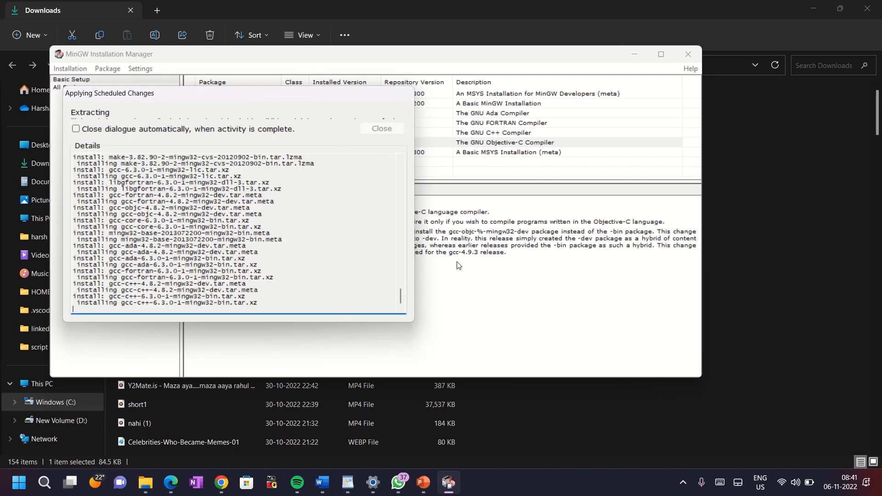
mouse_move(375, 60)
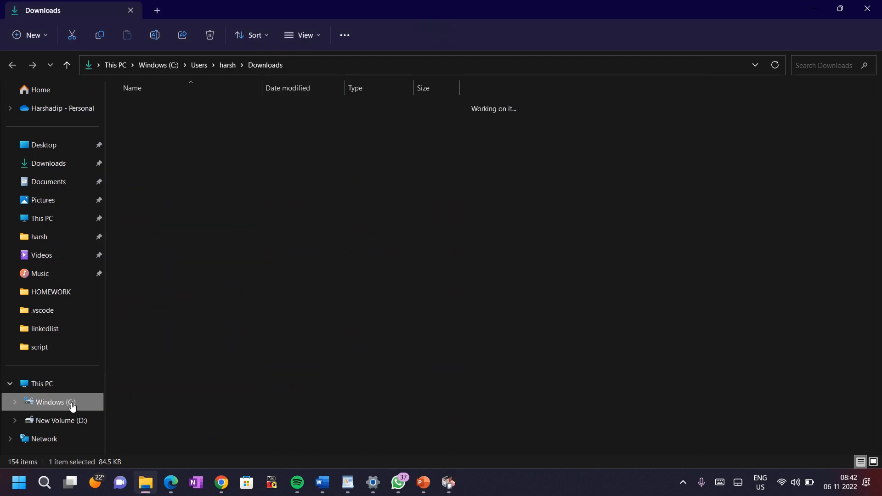
Browse to the Windows (C:) drive in File Explorer
click(54, 402)
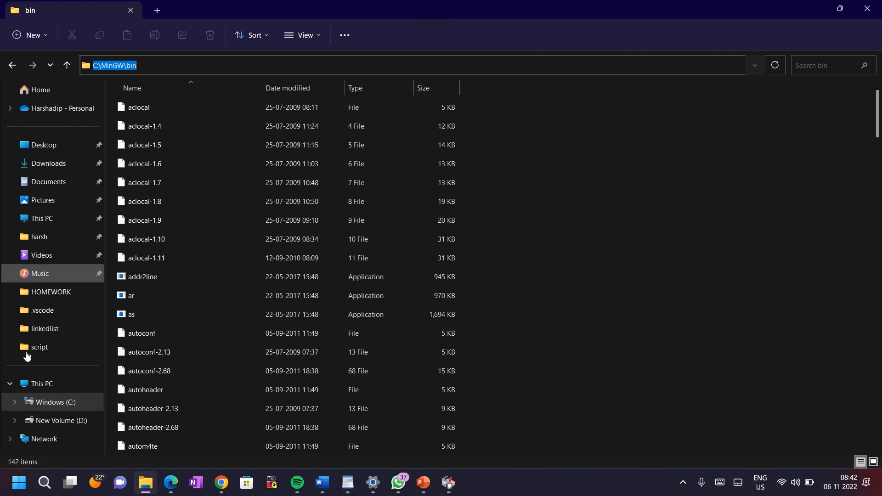
Search for the system environment variables settings and open the Environment Variables list
click(19, 486)
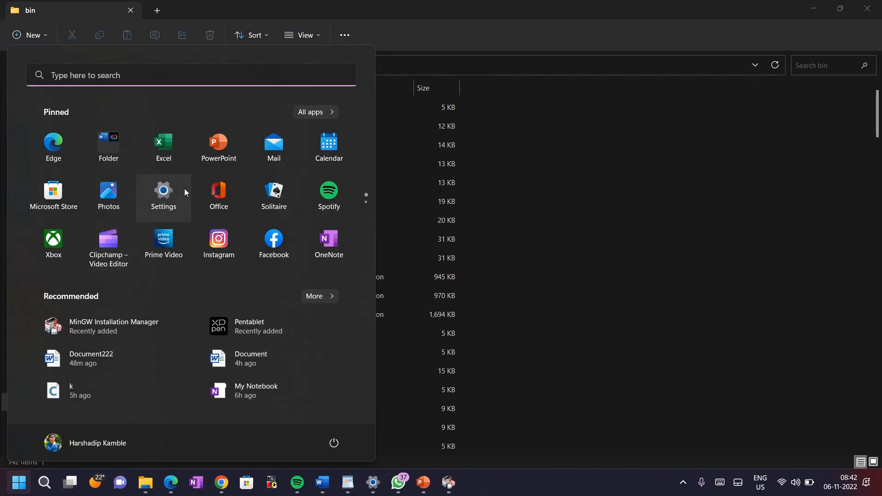
mouse_move(176, 81)
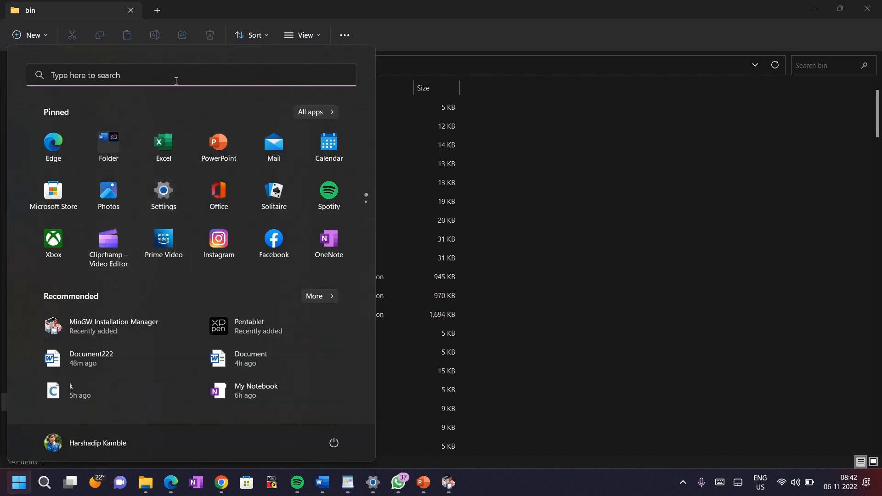
click(43, 482)
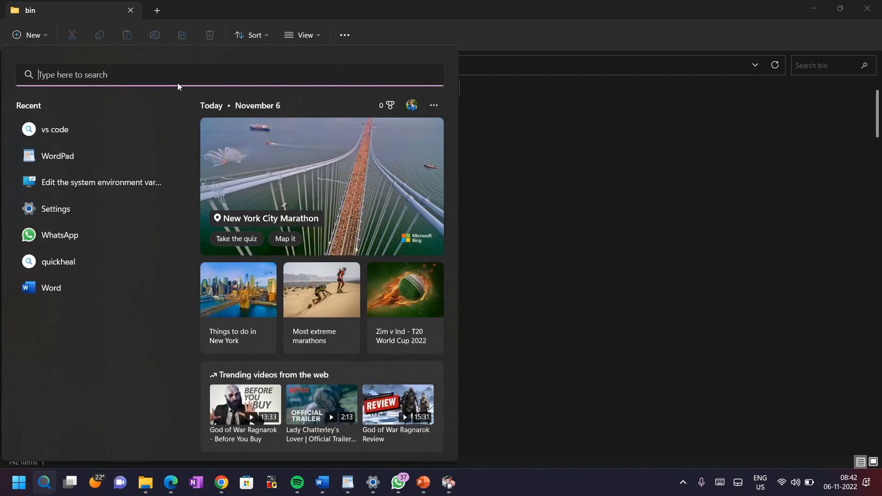
click(100, 185)
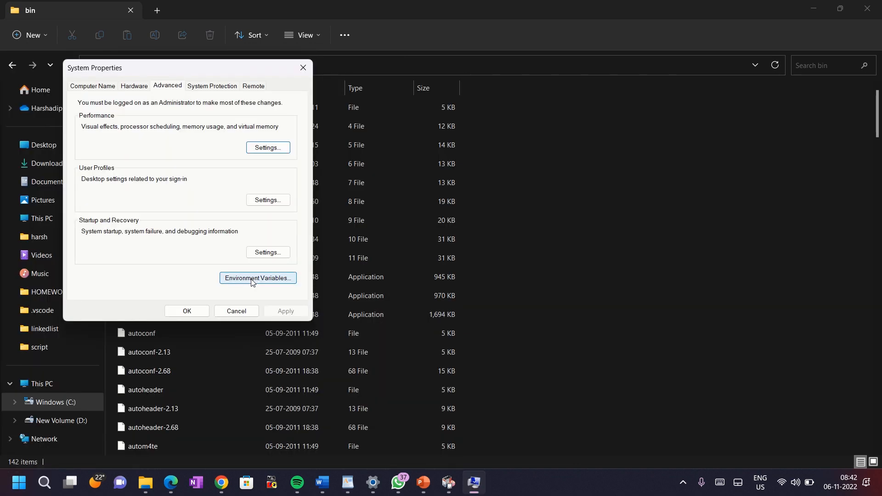
click(257, 278)
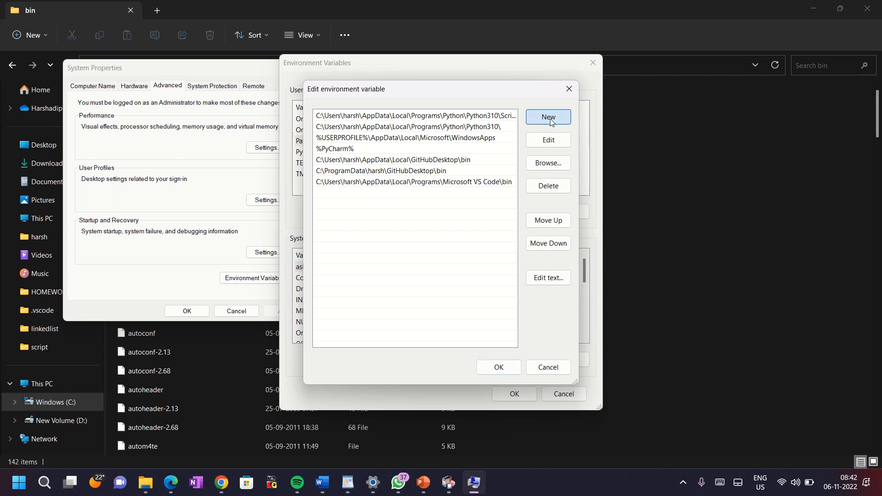
Add C:\MinGW\bin as a new entry in the user Path variable
click(547, 117)
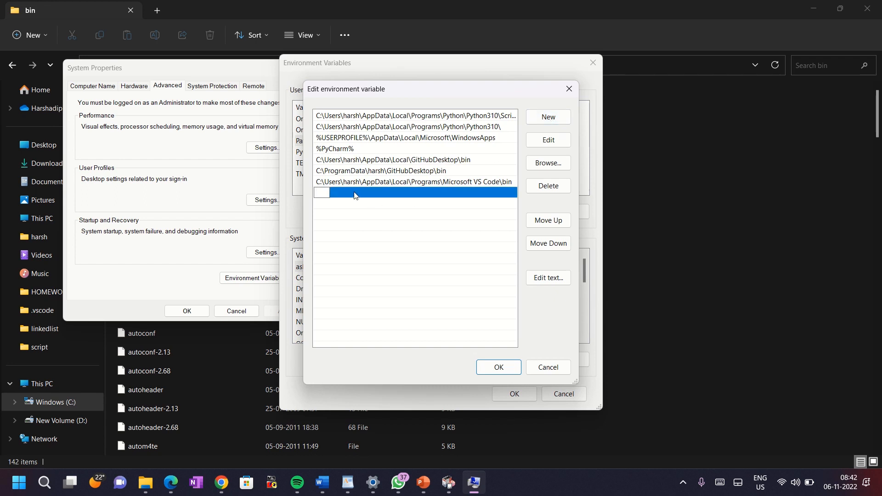
text(C:\MinGW\bin)
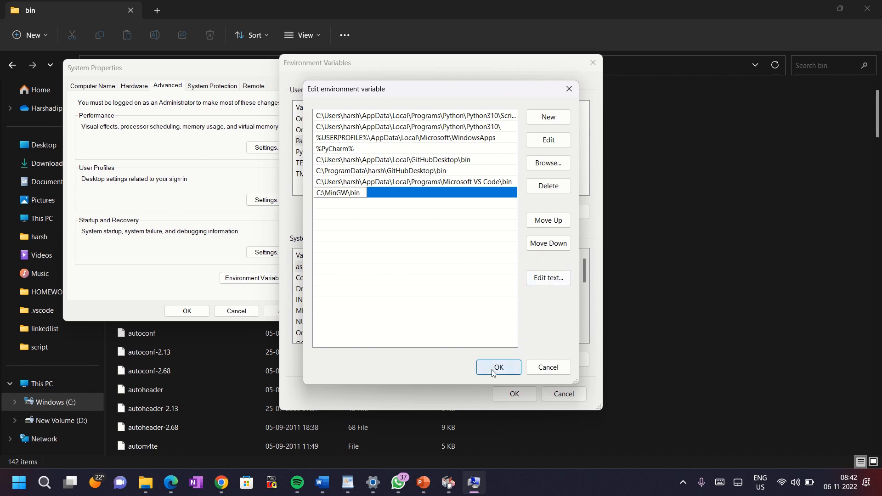
click(497, 367)
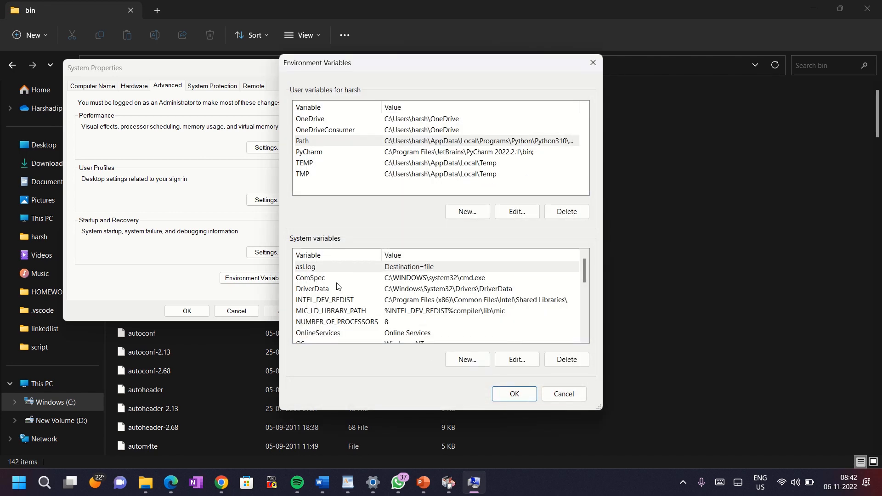
scroll(down, 3)
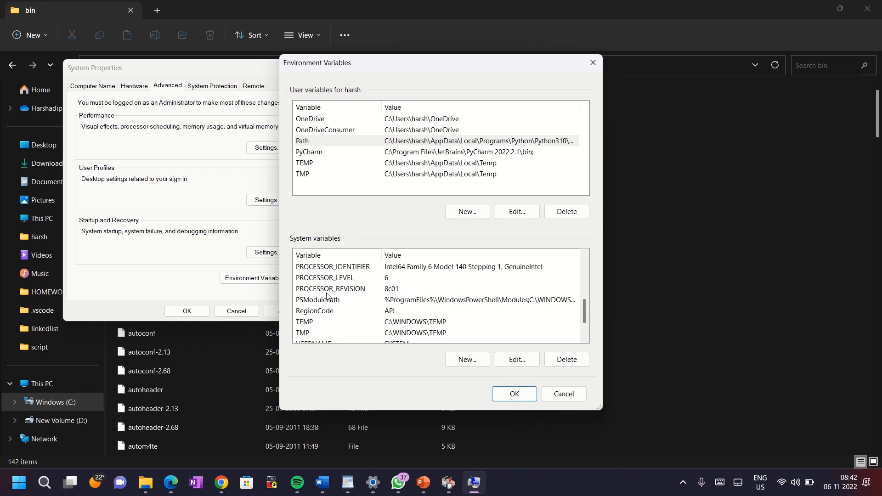
scroll(up, 3)
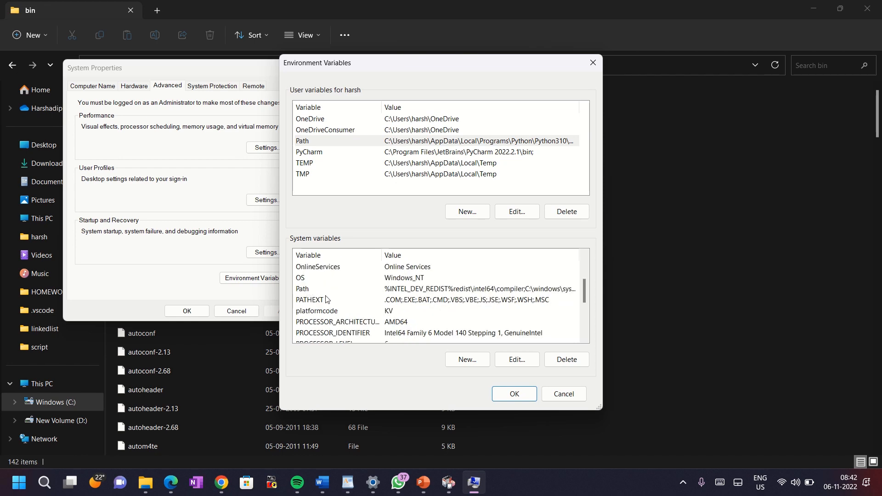
Add C:\MinGW\bin to the system Path variable and save the environment variables
click(516, 359)
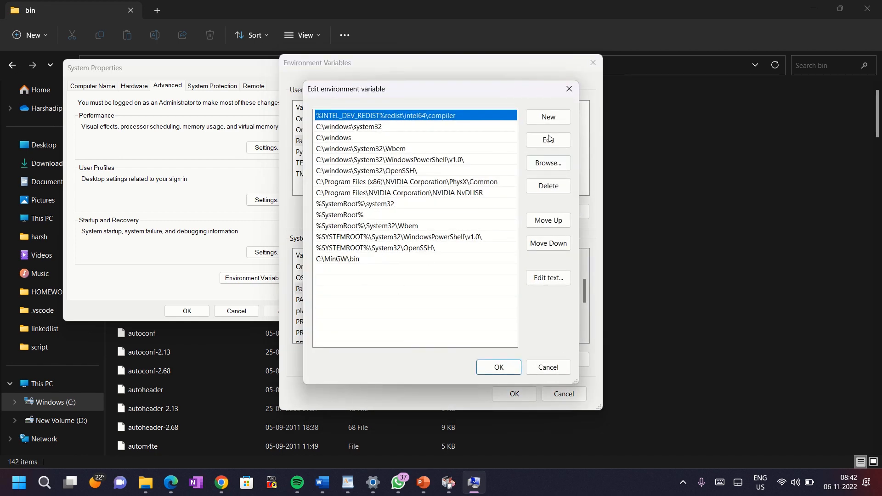
click(547, 117)
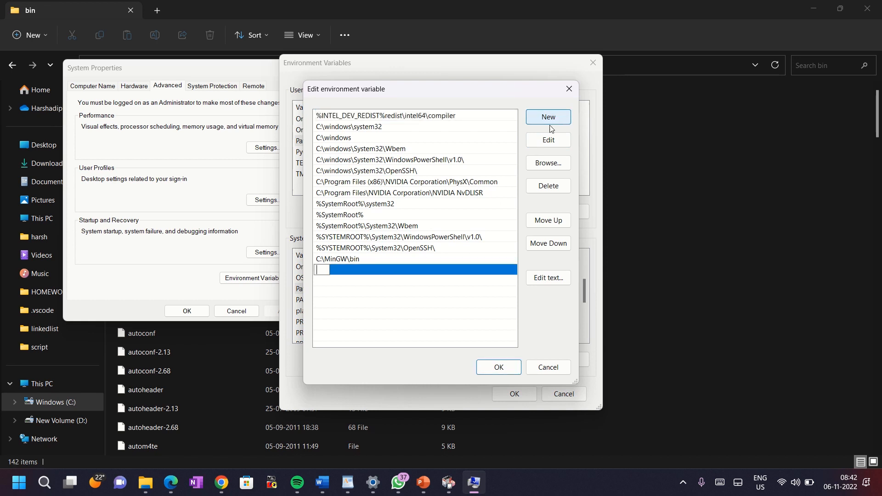
mouse_move(333, 274)
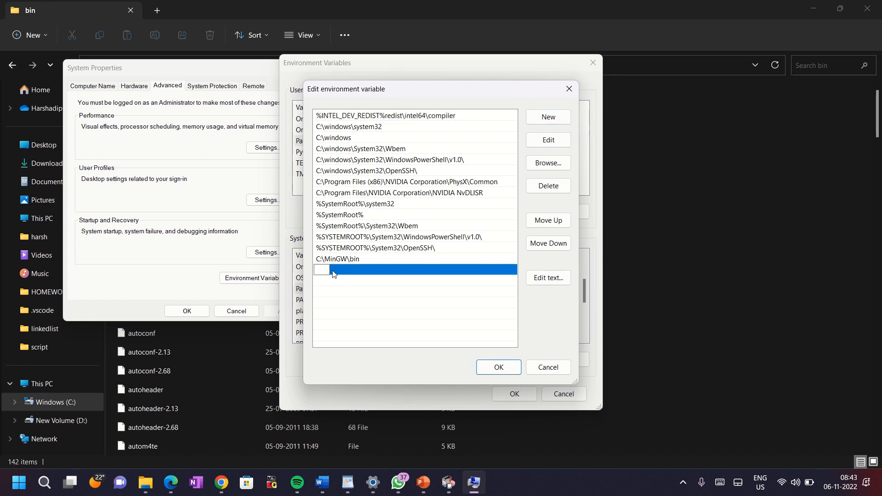
text(C:\MinGW\bin)
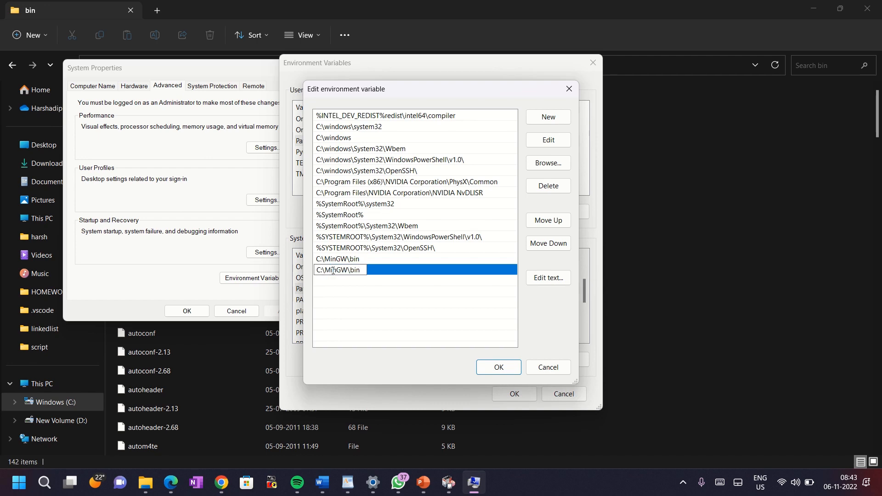
click(497, 367)
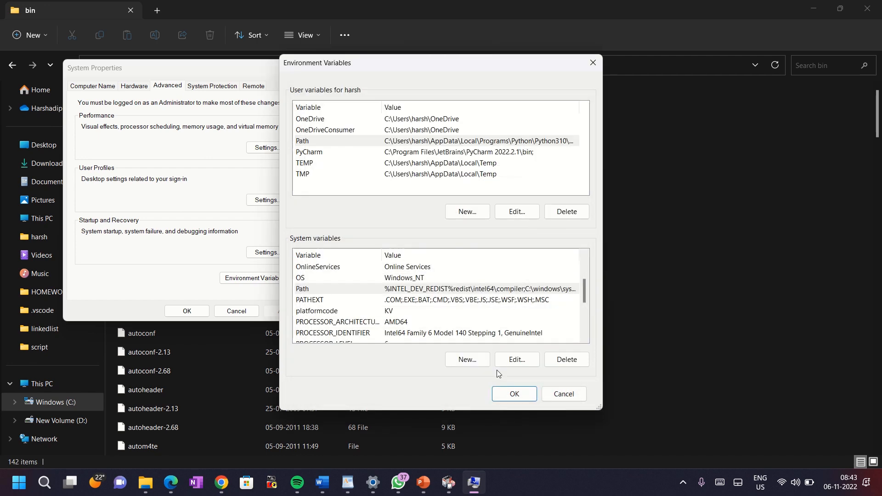
click(513, 393)
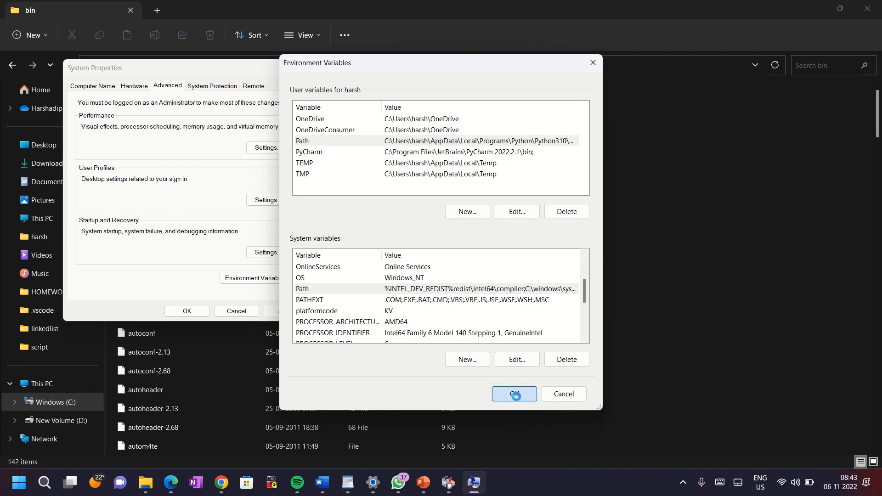
Close System Properties and launch the VS Code installer from Downloads
click(513, 394)
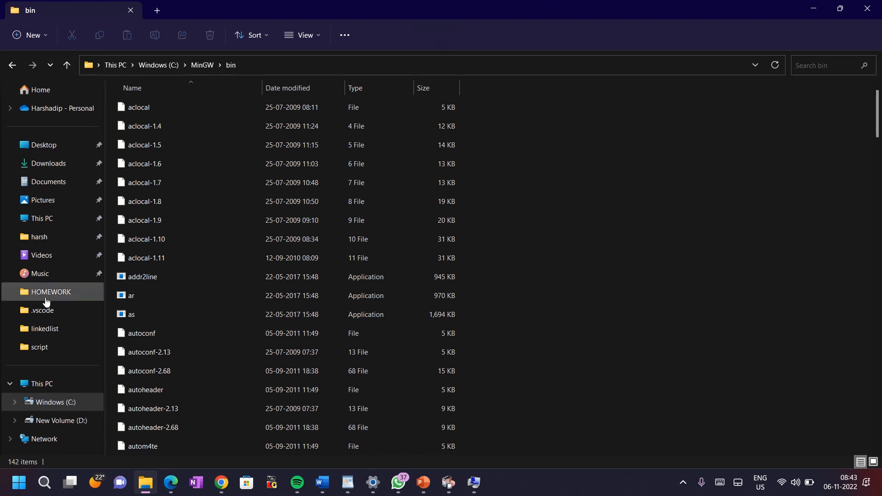
click(48, 163)
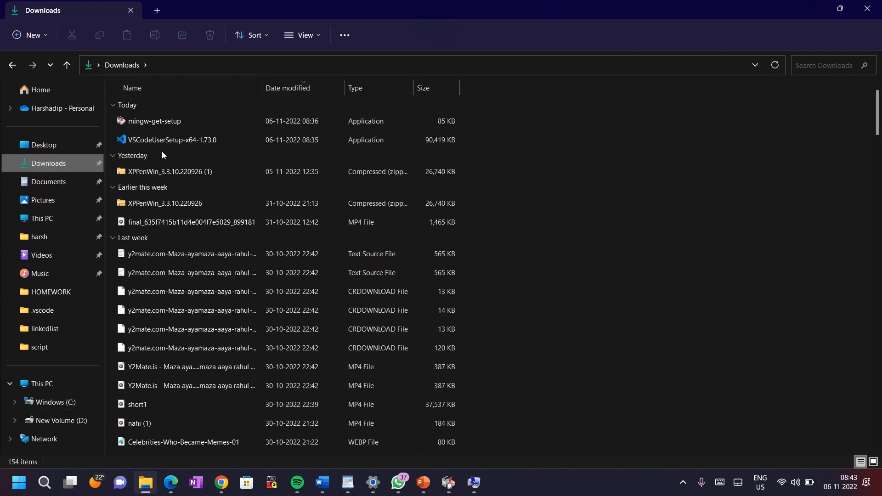
click(191, 139)
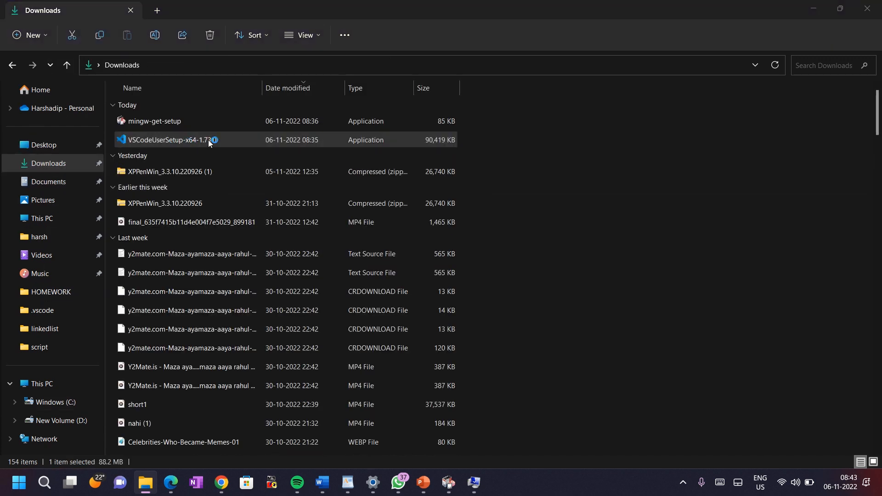
double_click(175, 140)
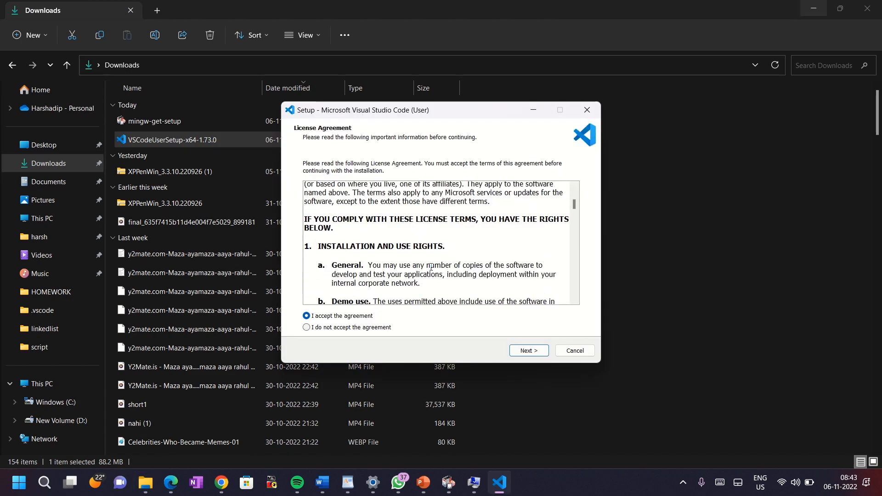
Accept the license, keep all additional tasks, and install Visual Studio Code
scroll(down, 3)
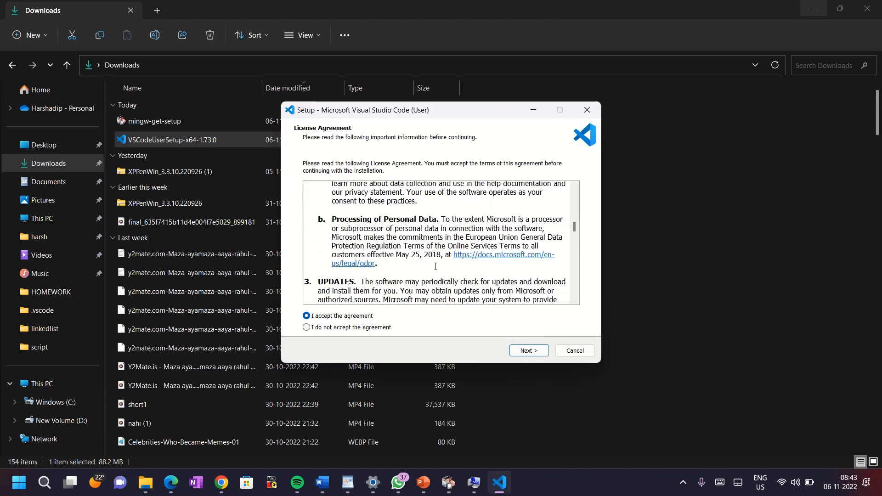
click(528, 351)
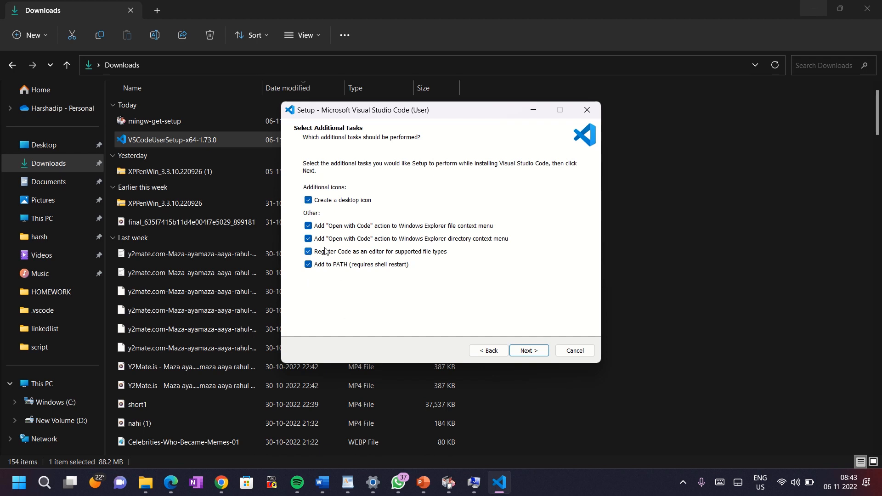
click(528, 350)
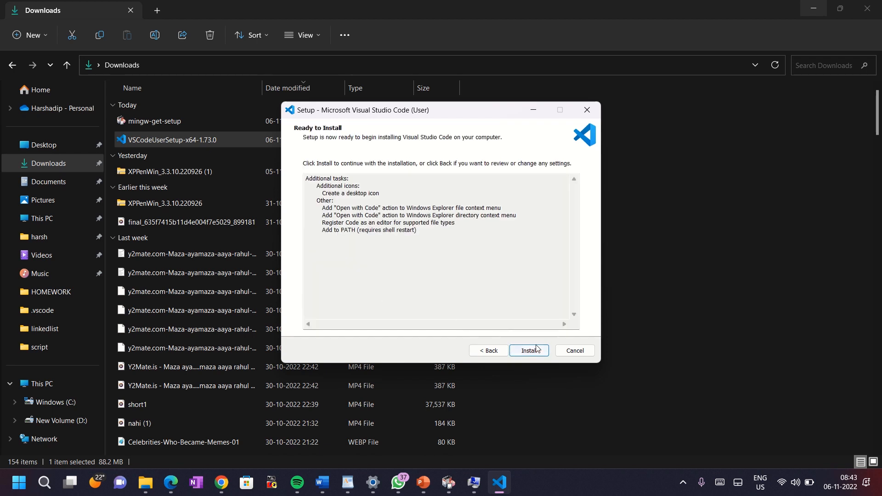
click(528, 350)
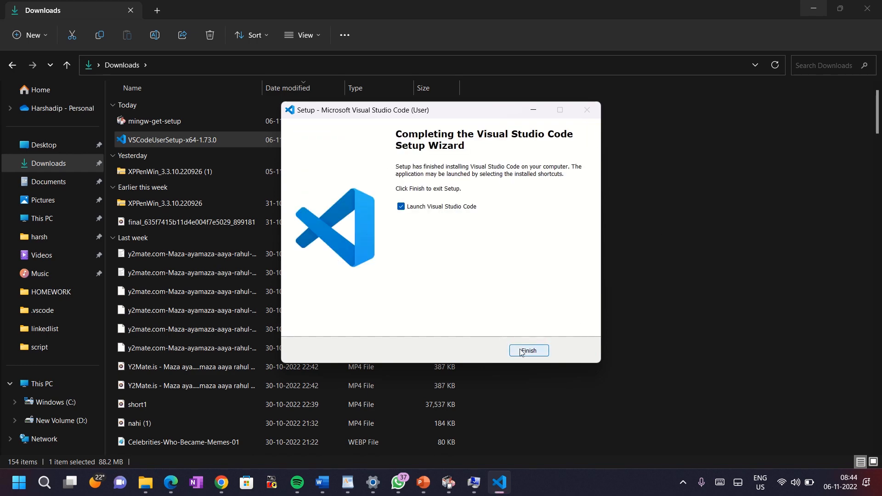
click(528, 351)
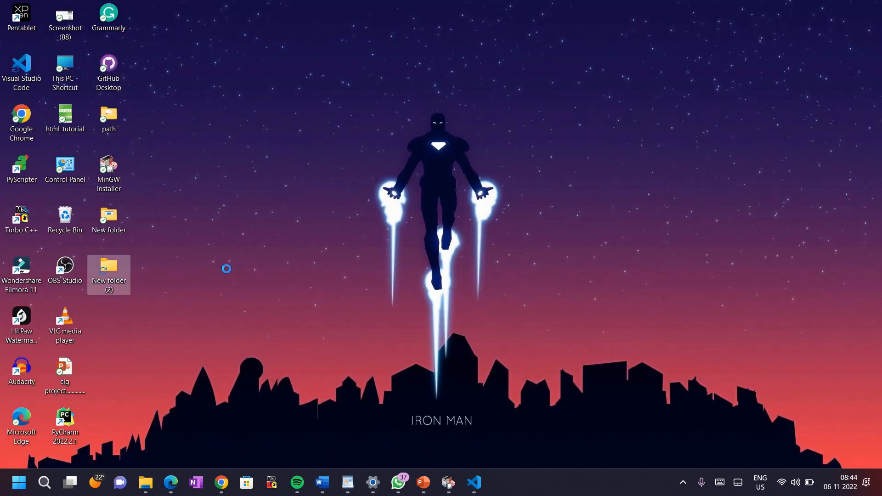
right_click(108, 273)
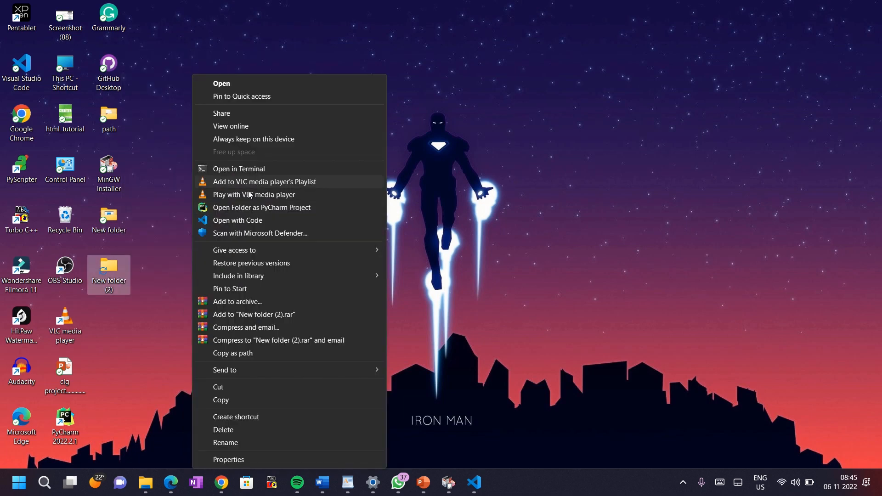
Open New folder (2) in VS Code, create harsh.c, and type #include<stdio.h>
click(238, 220)
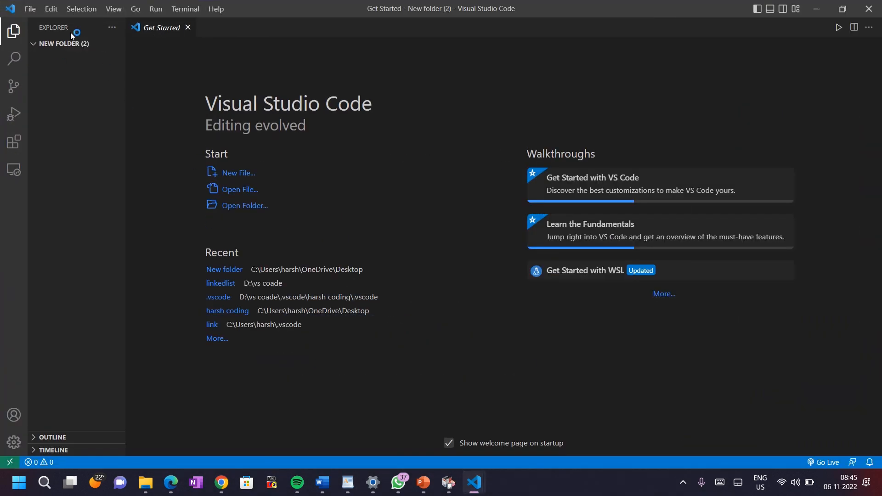
click(76, 43)
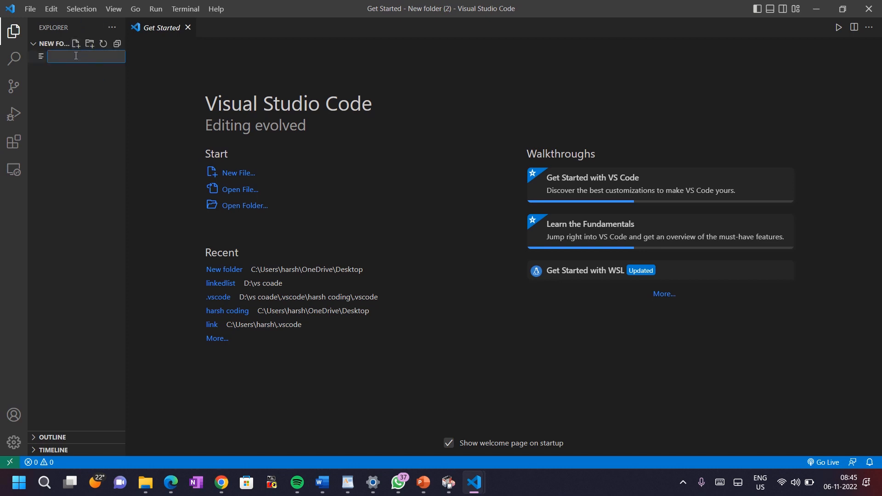
text(harsh.c)
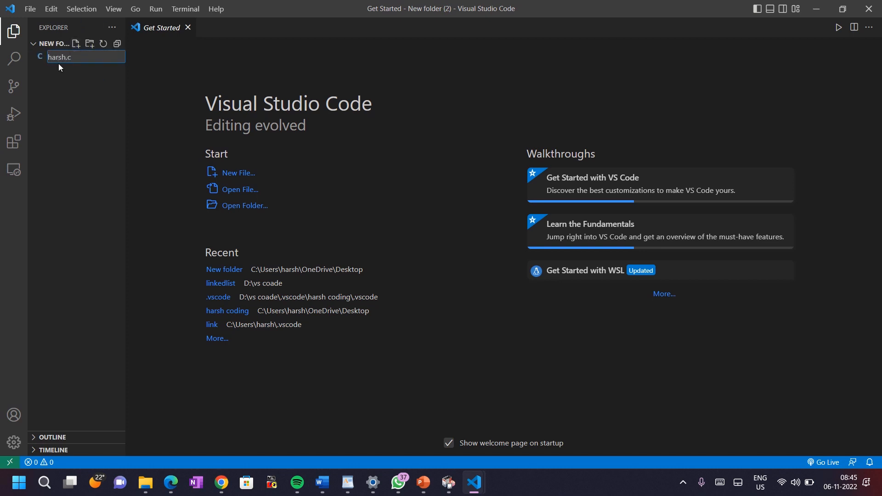
text(#includ)
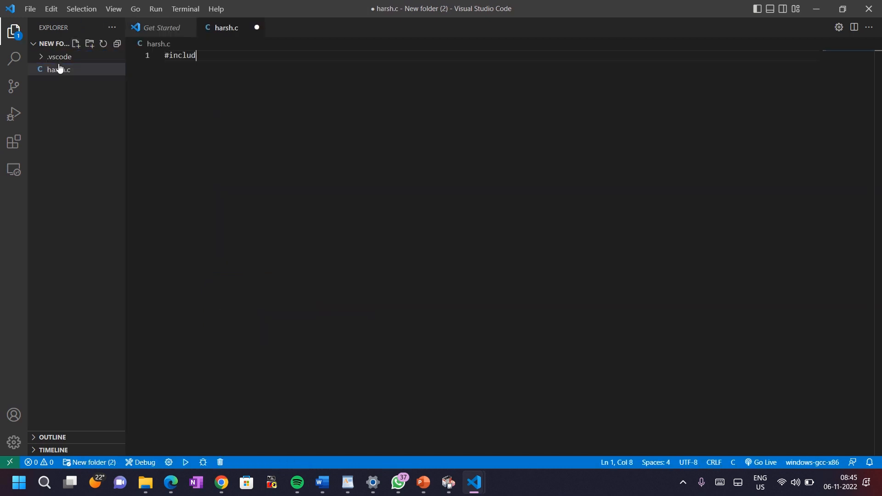
text(e<stdio.h>)
text(int main())
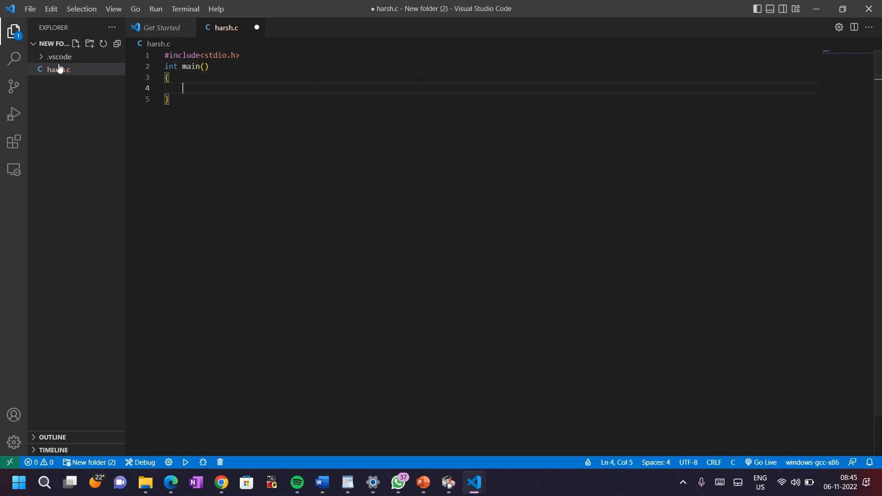
Compile harsh.c with gcc in the integrated terminal and run a.exe
key(ctrl+shift+`)
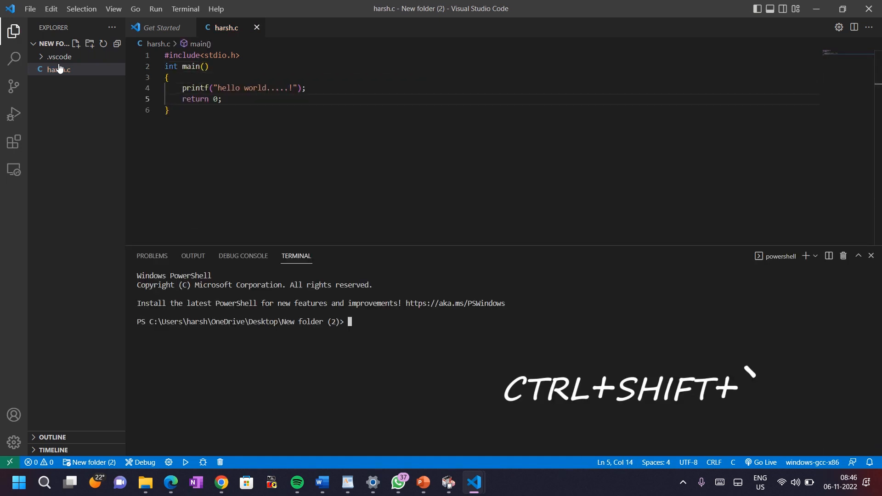
text(gcc harsh)
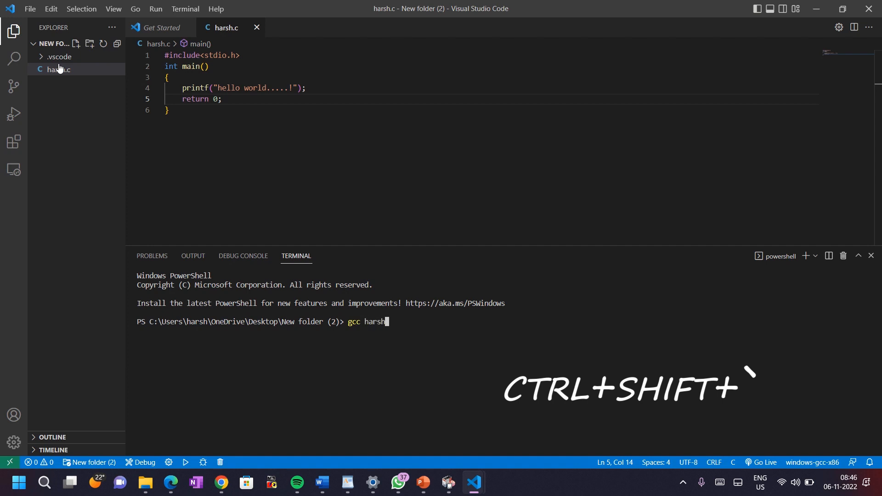
key(Return)
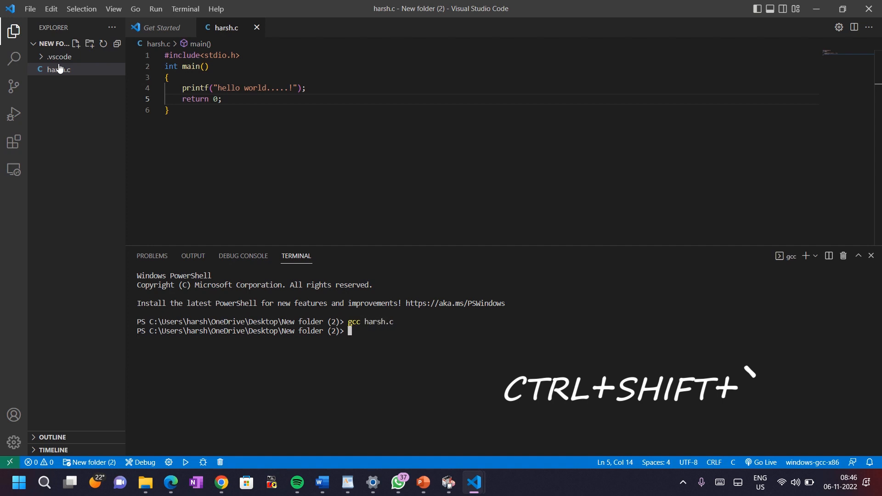
text(a)
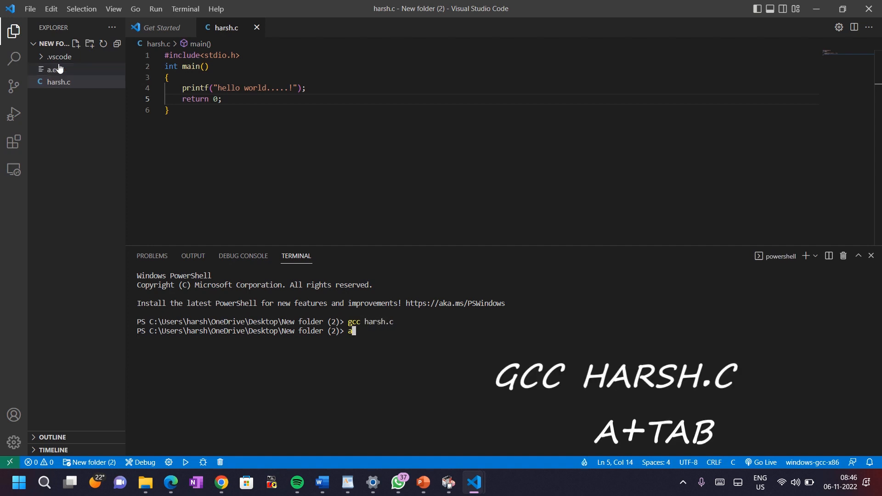
key(Return)
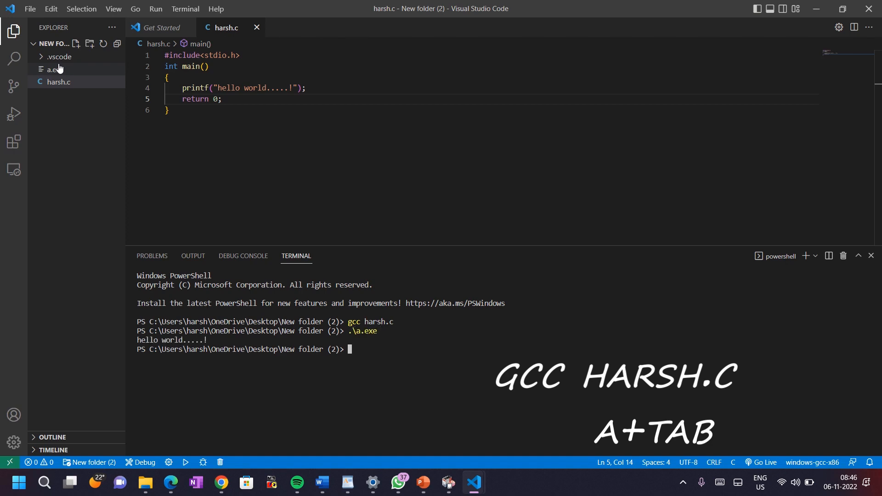